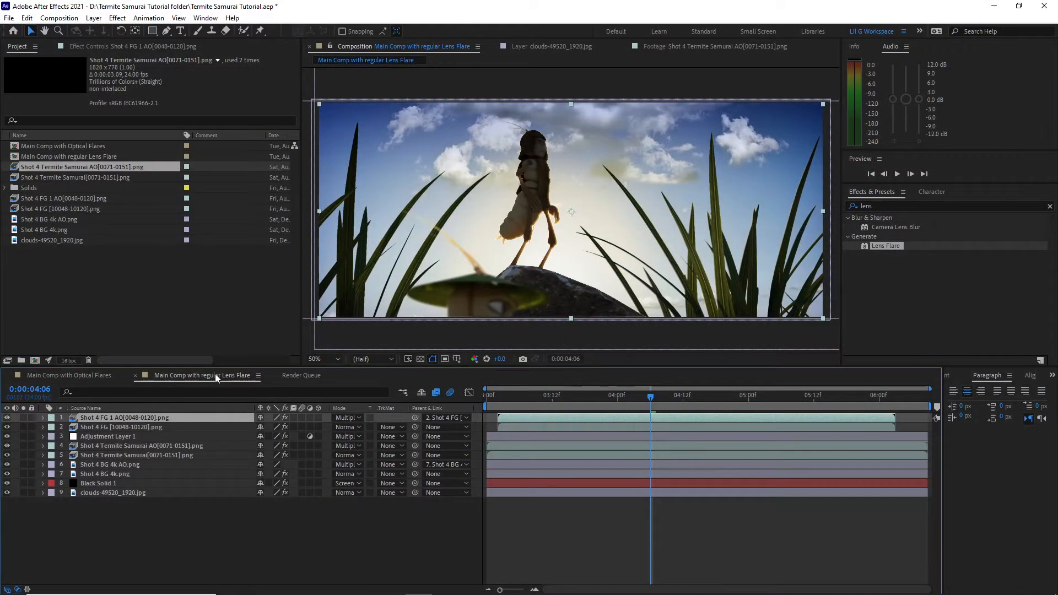
Switch the Timeline to the 'Main Comp with Optical Flares' composition.
click(98, 482)
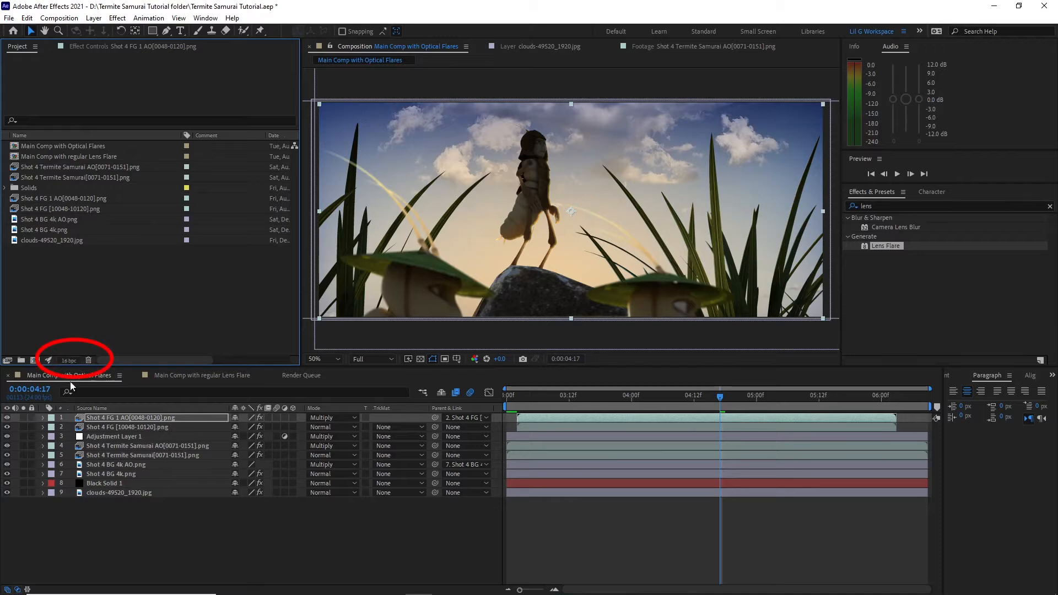
mouse_move(68, 359)
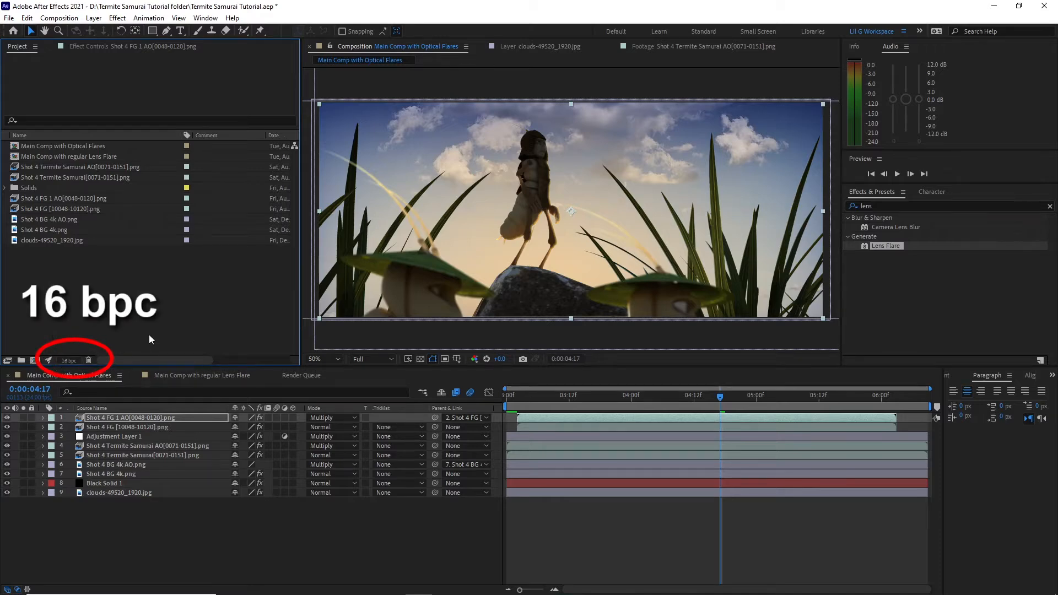
click(76, 177)
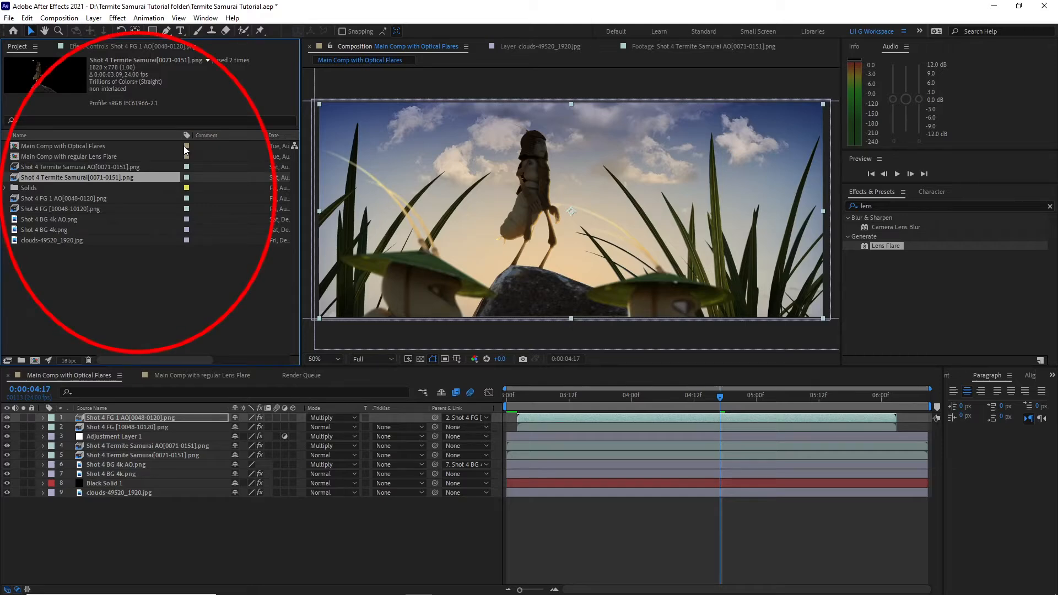
mouse_move(143, 174)
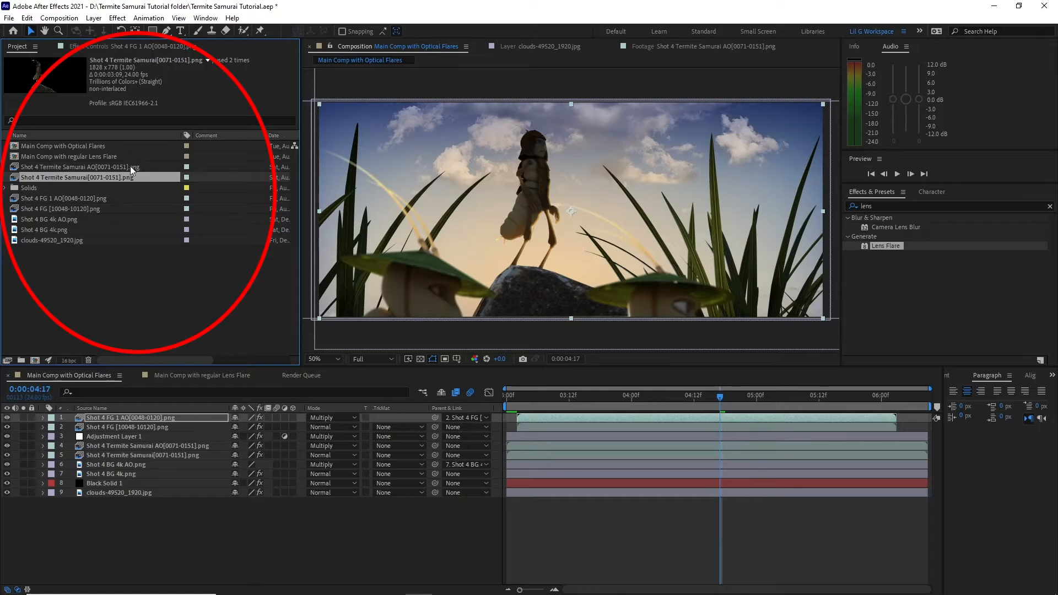
Preview the termite samurai footage on its own, then return to the main comp.
double_click(76, 176)
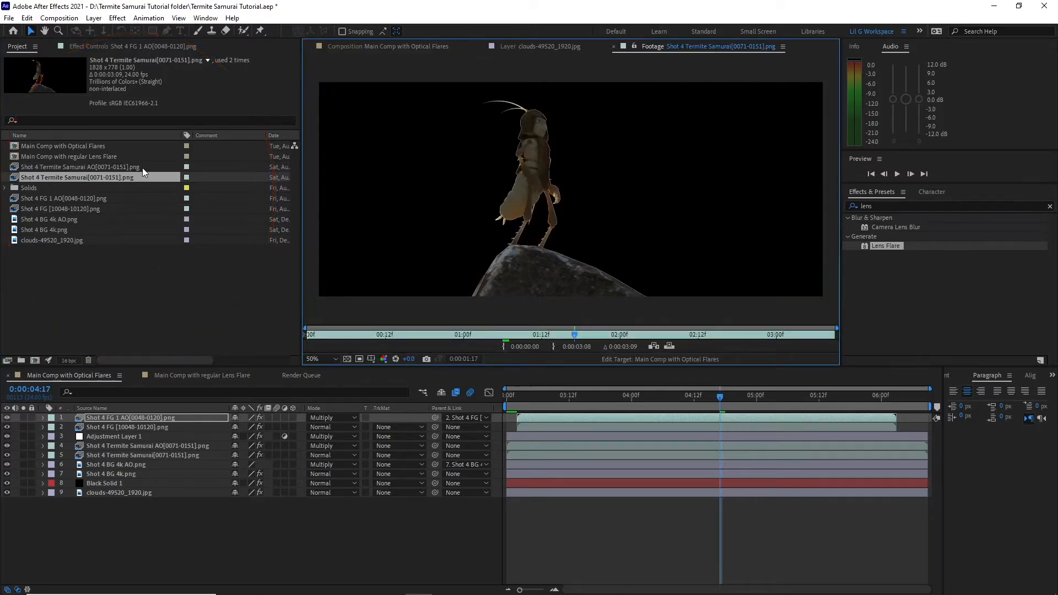
click(78, 166)
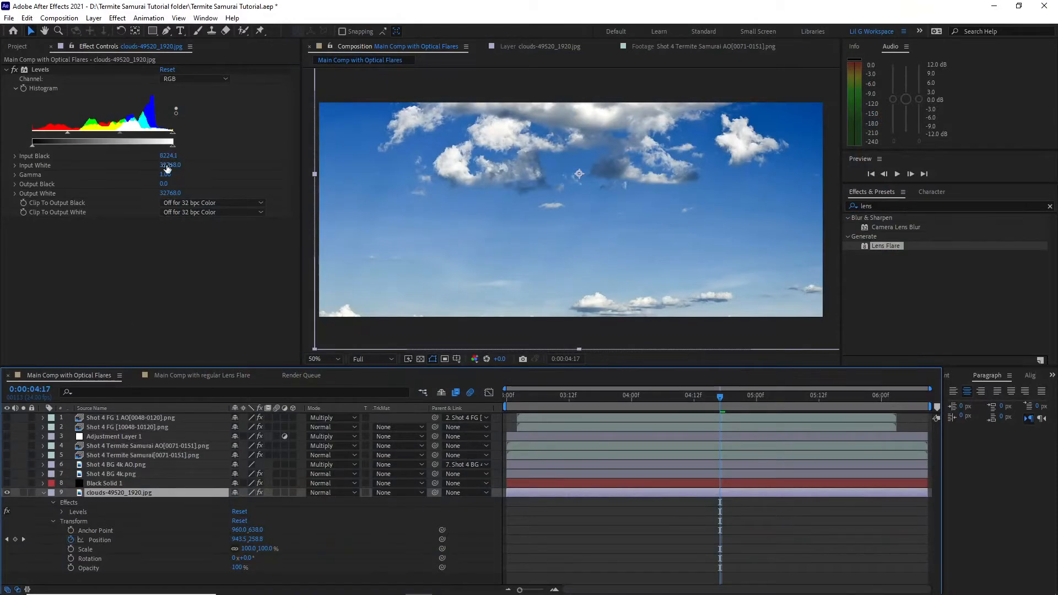
Enable the Black Solid 1 flare layer and select it to reveal its Optical Flares controls.
drag(194, 144, 171, 143)
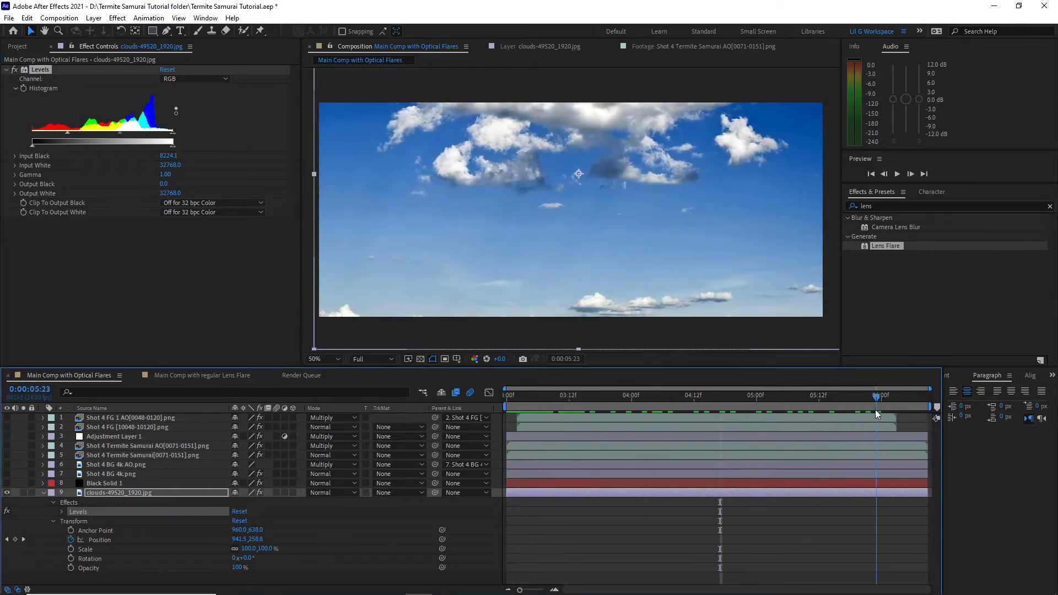
click(673, 395)
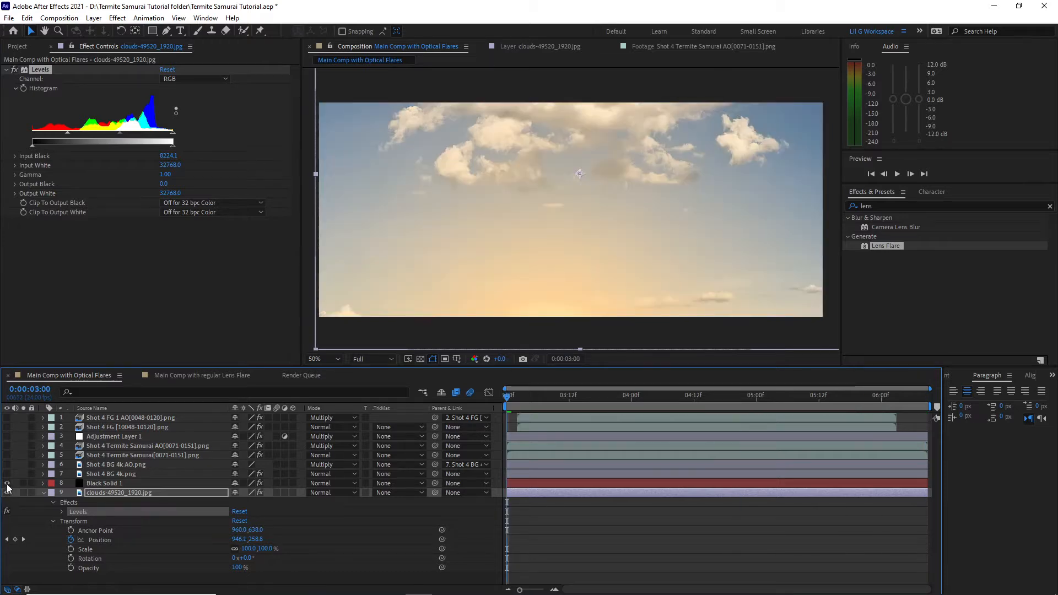
click(105, 483)
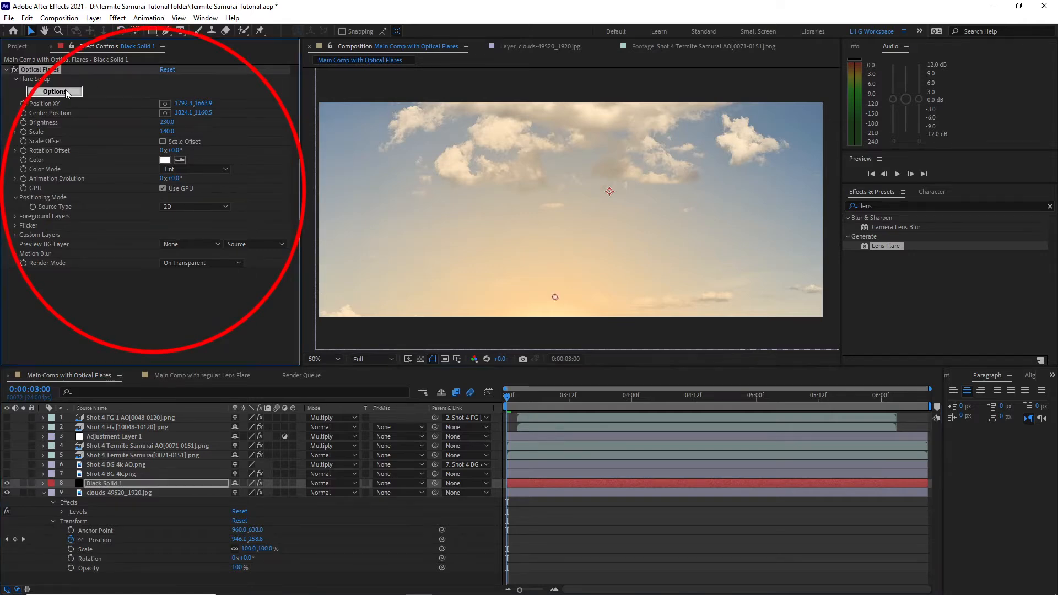
Briefly inspect the Optical Flares editor for the sky flare, then close it.
click(53, 92)
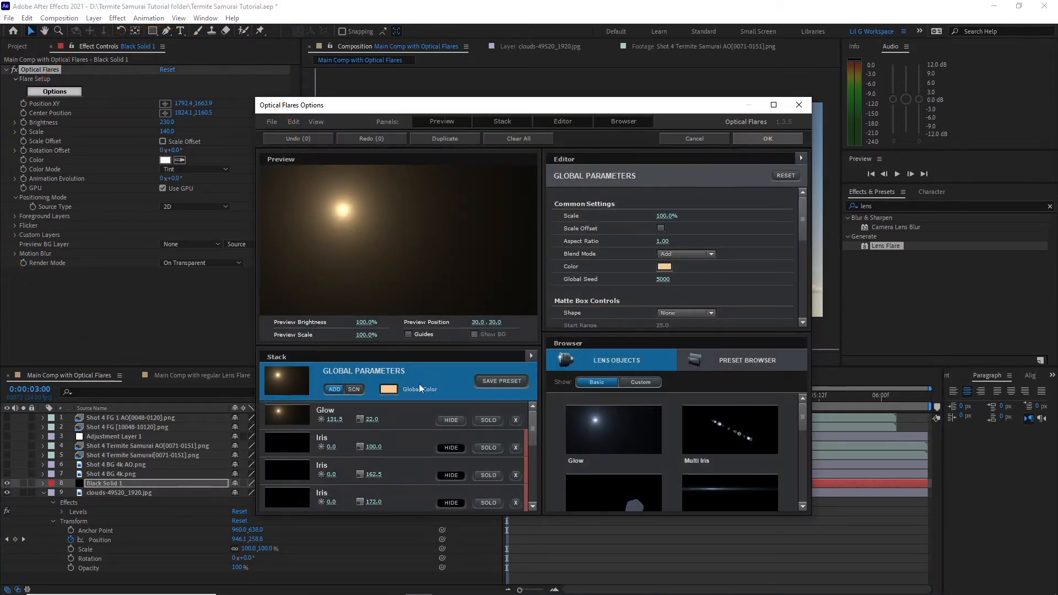
click(767, 139)
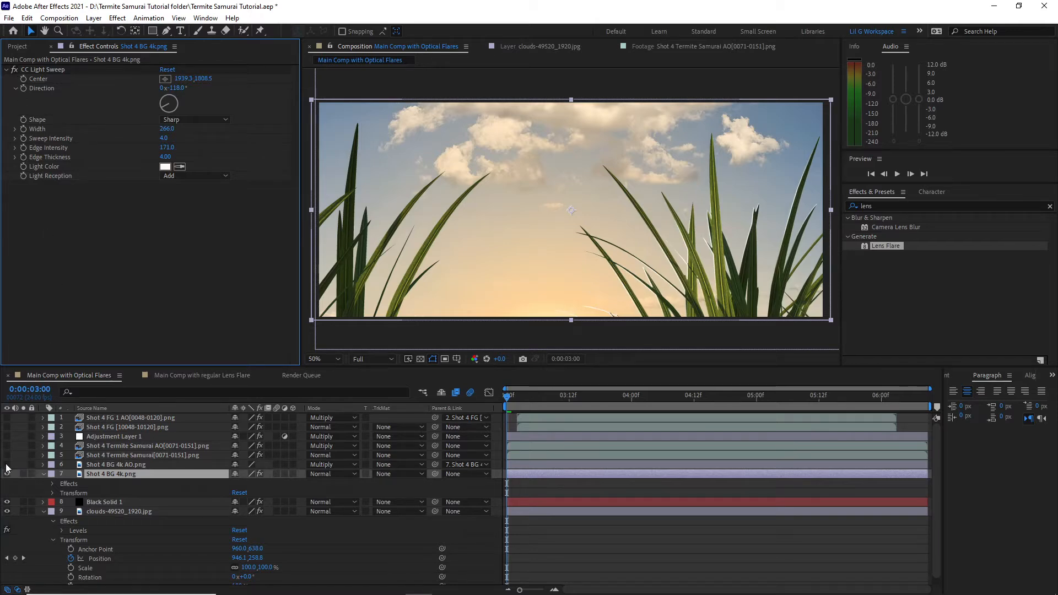
Enable the grass AO shading pass layer so the rock and grass read against the sky.
click(116, 465)
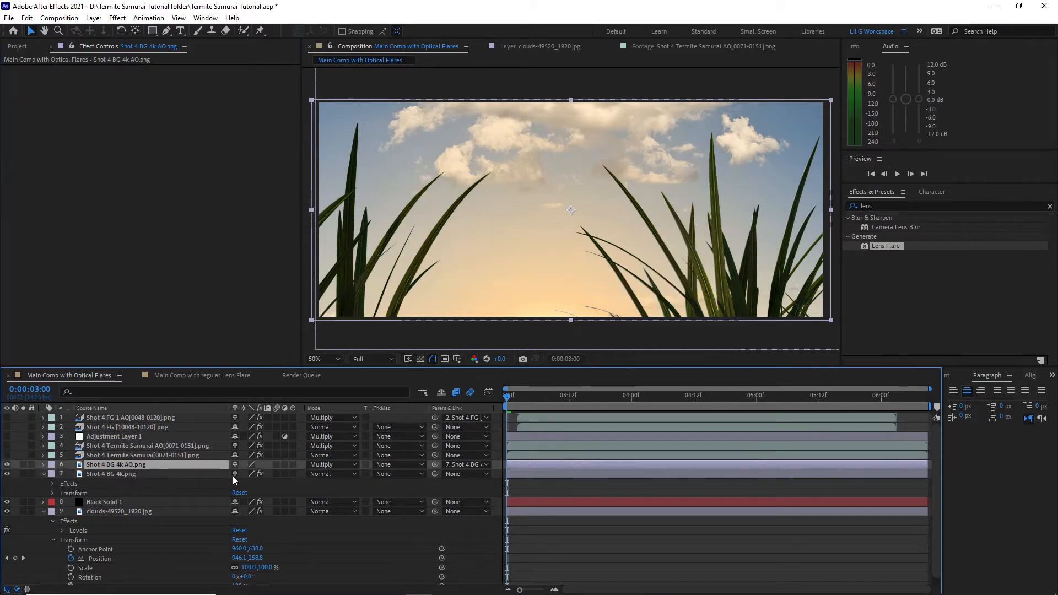
click(330, 464)
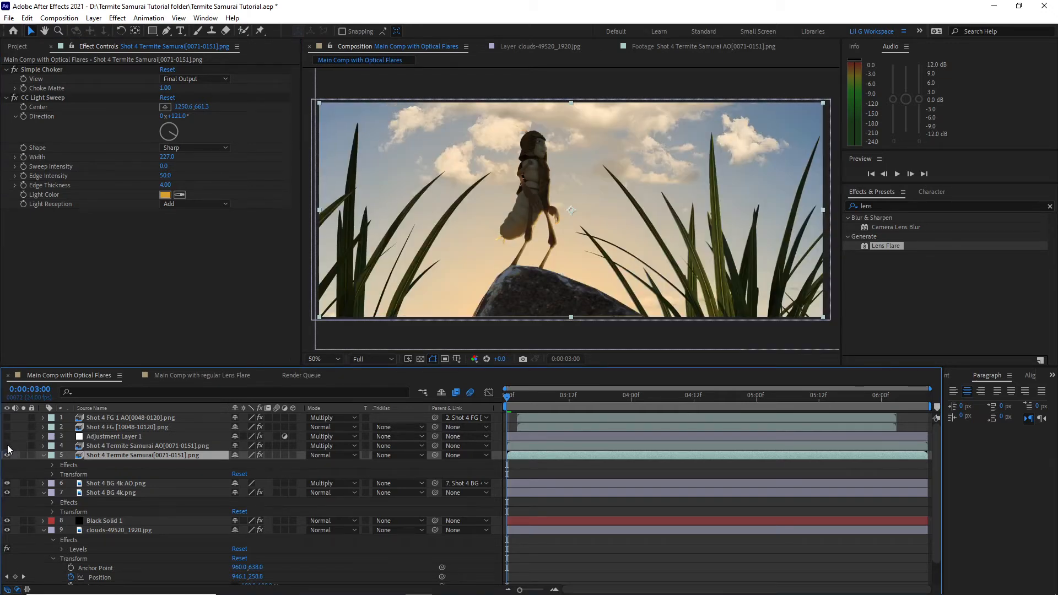
Turn on the termite AO shading pass layer over the samurai.
click(331, 455)
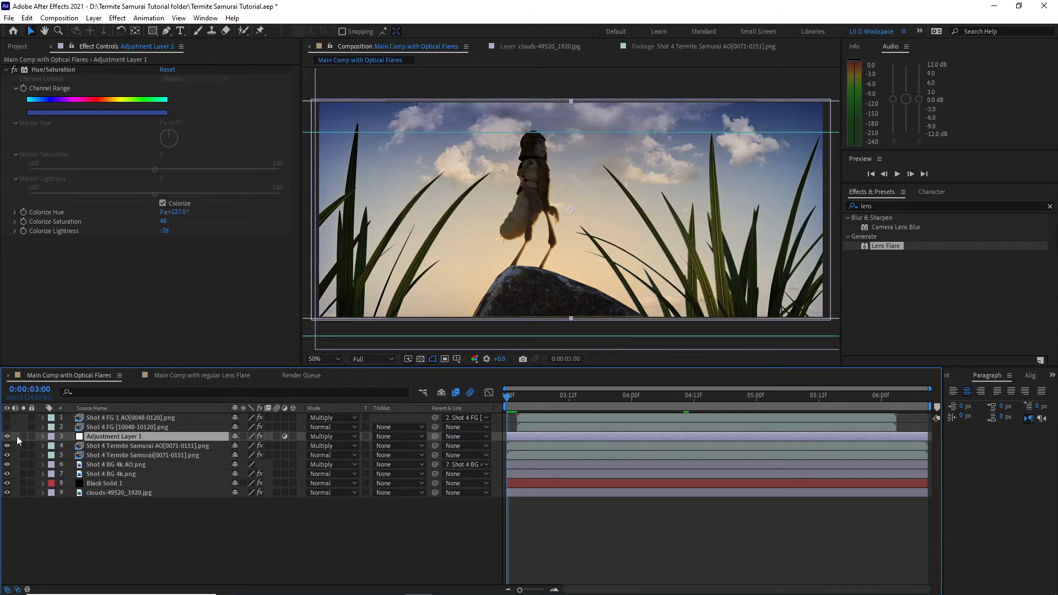
Enable the Shot 4 FG and Shot 4 FG 1 AO layers with Camera Lens Blur.
click(43, 436)
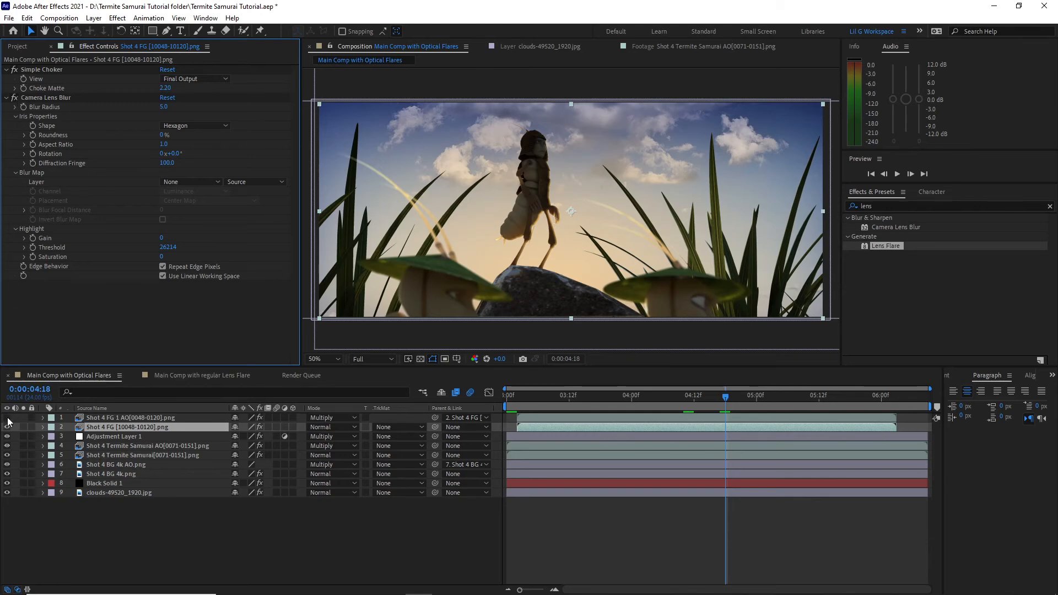
click(131, 417)
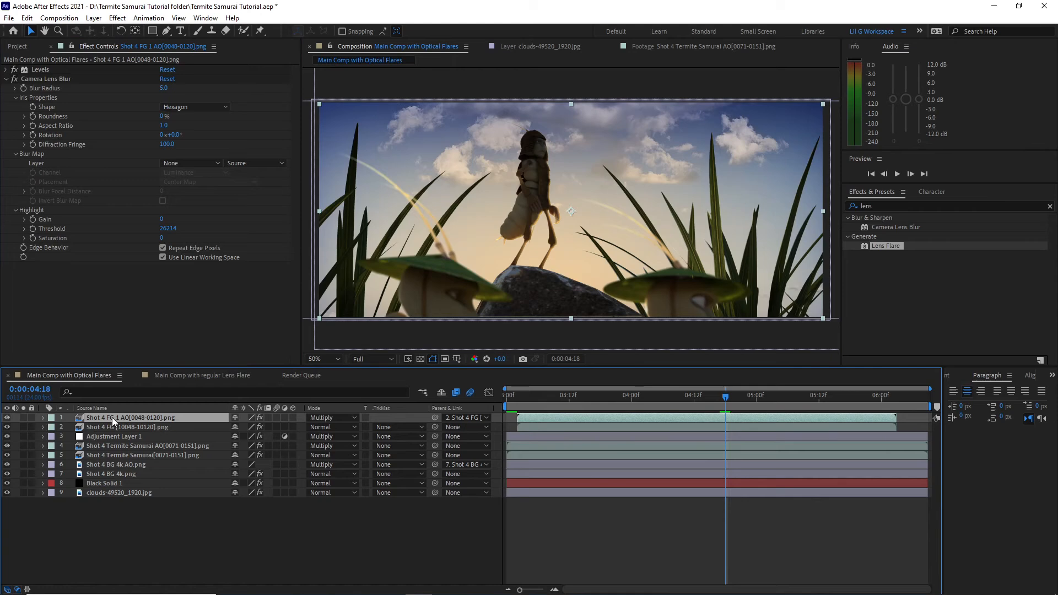